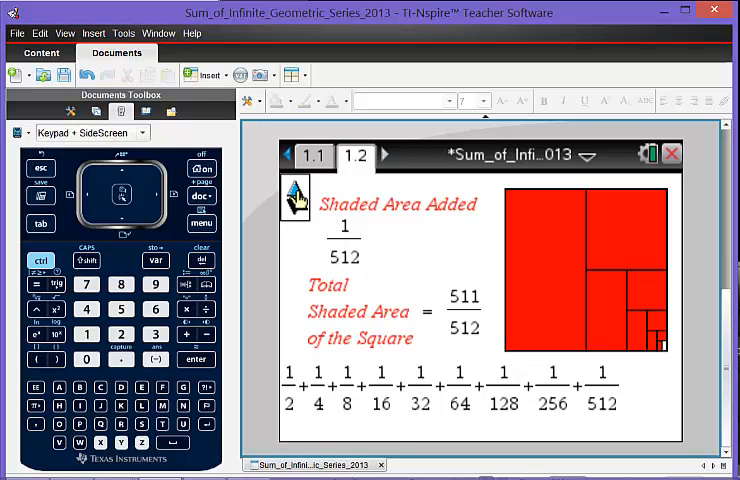
Increase n from 9 to 10 so the series ends at 1/1024 with area 1023/1024.
{"action": "left_click", "coordinate": [308, 188]}
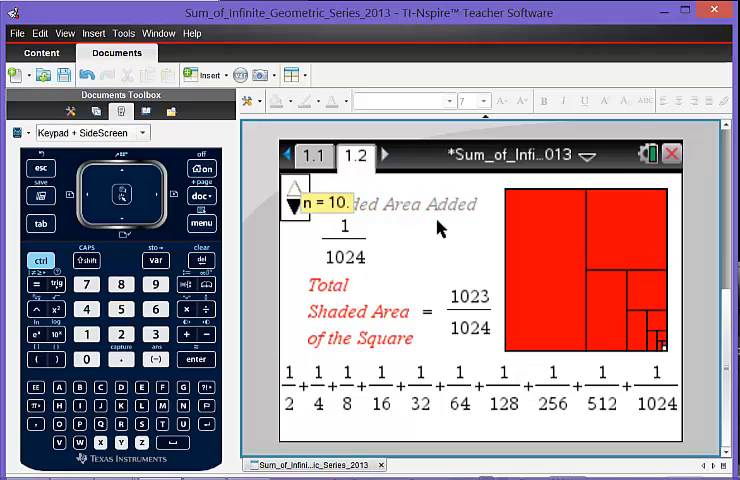